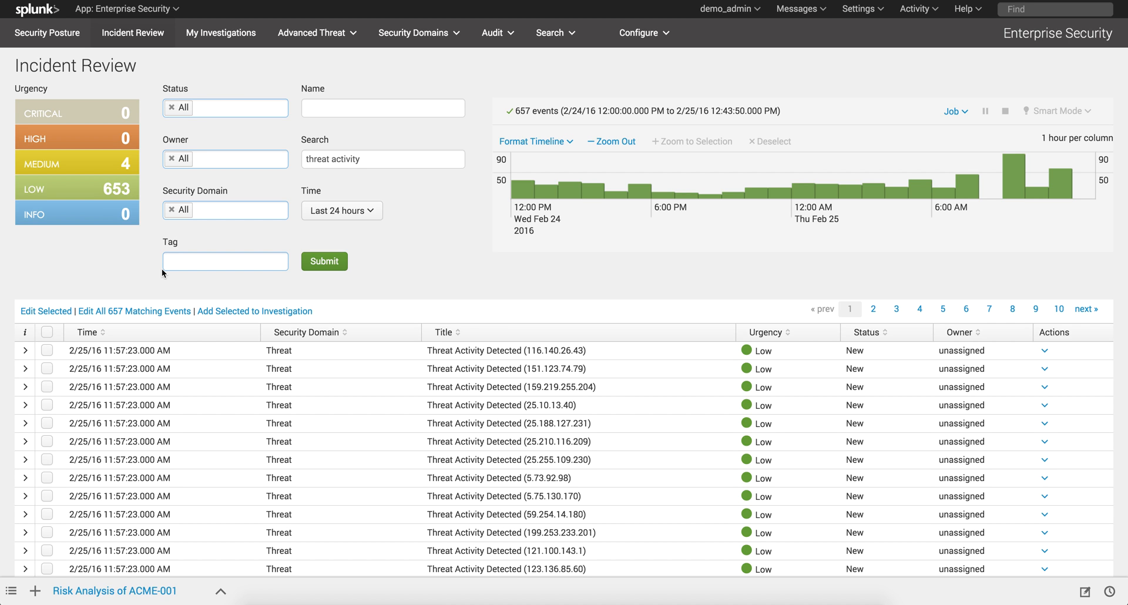
- Expand the first Threat Activity Detected notable and review its description, additional fields and original event
left_click(24, 350)
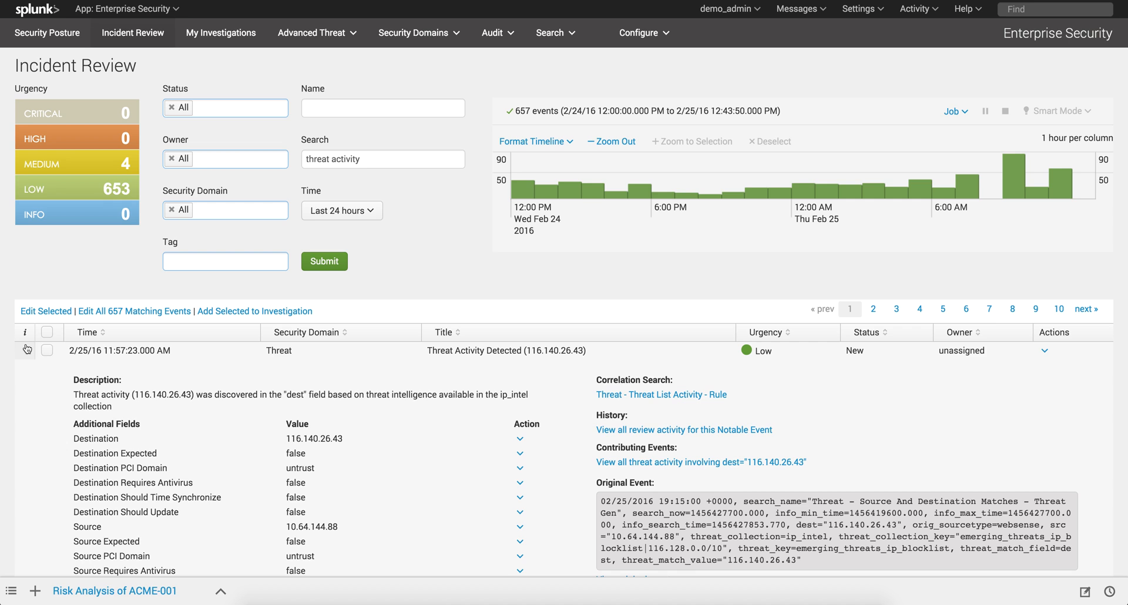
scroll("down", 3)
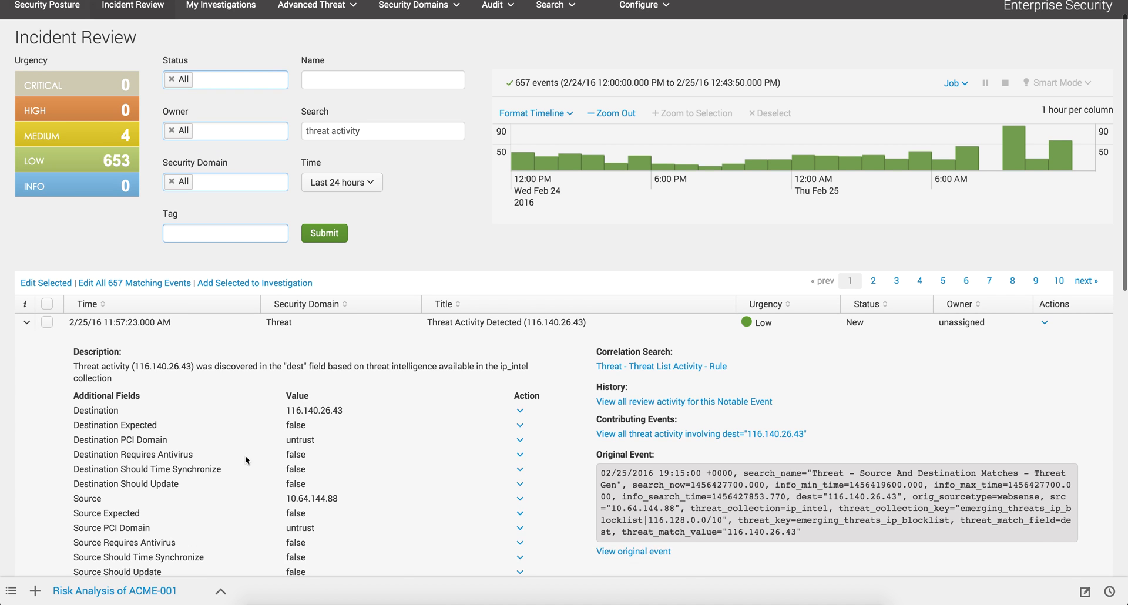
scroll("down", 3)
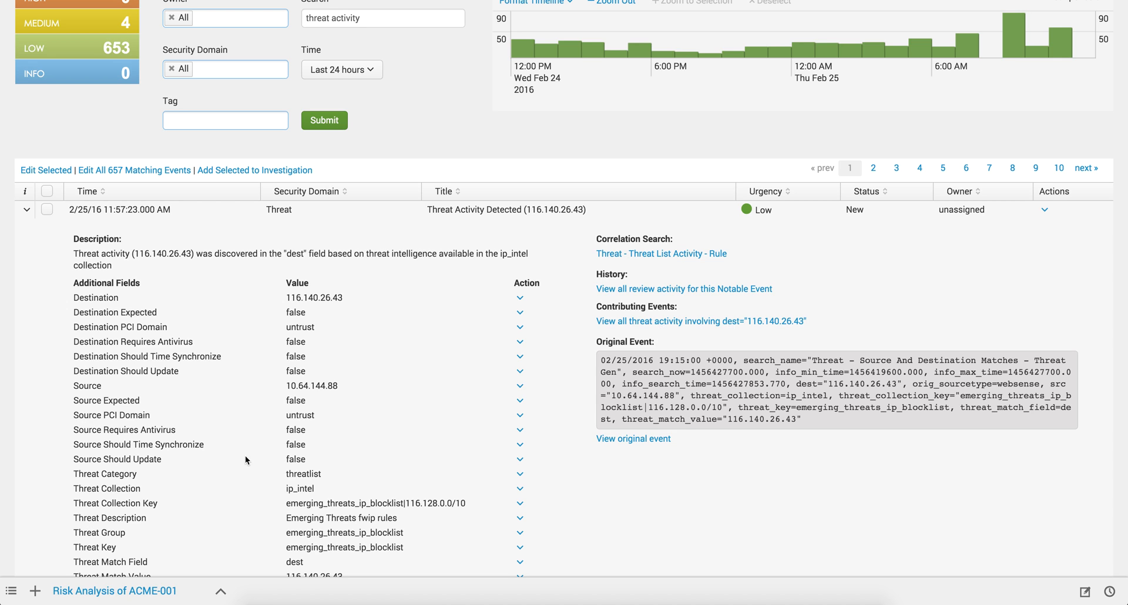
mouse_move(735, 376)
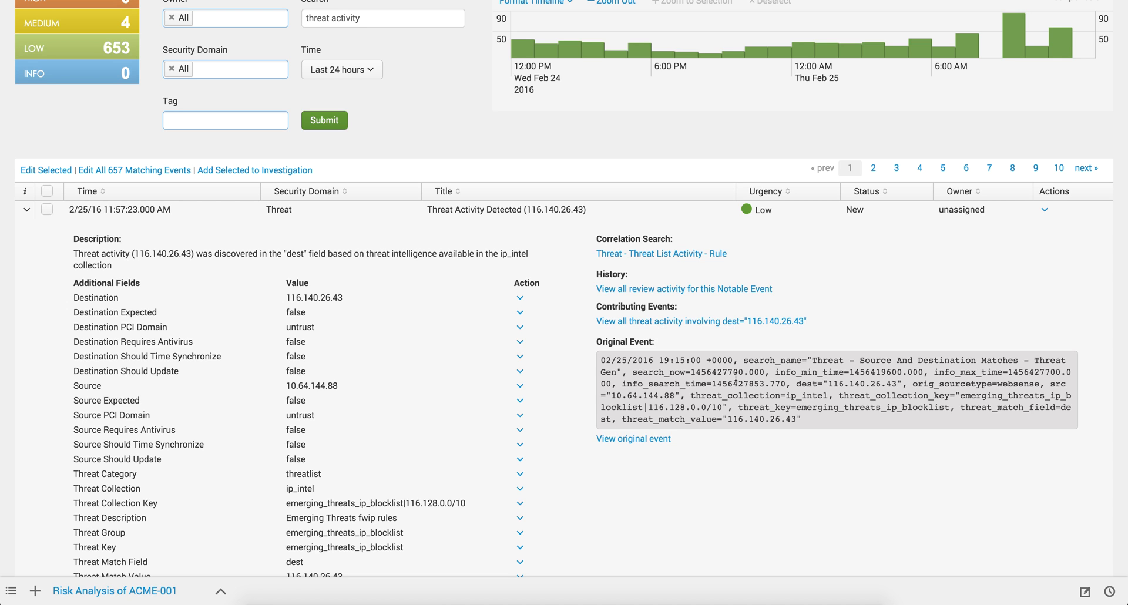
mouse_move(1044, 212)
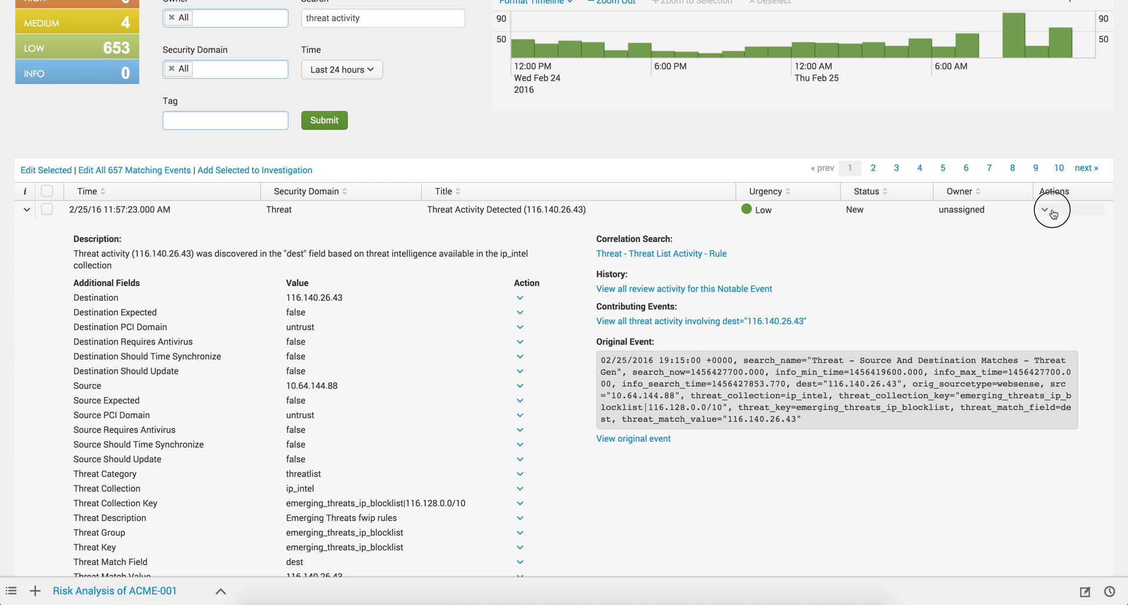
- List the notable's actions down to Show Underlying Threat Activity Events
left_click(1044, 209)
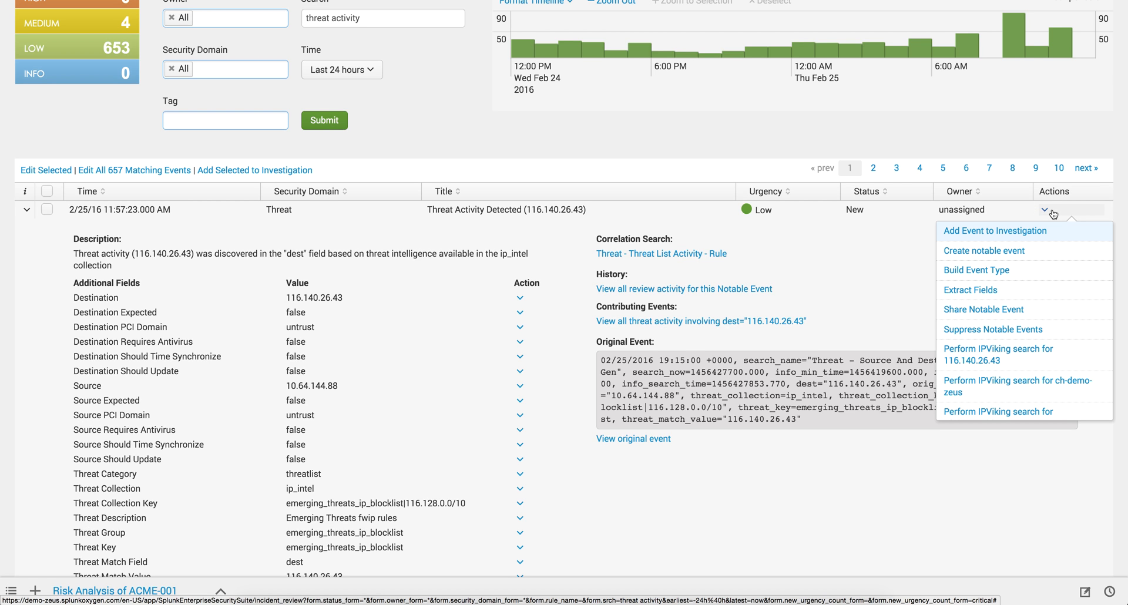
scroll("down", 3)
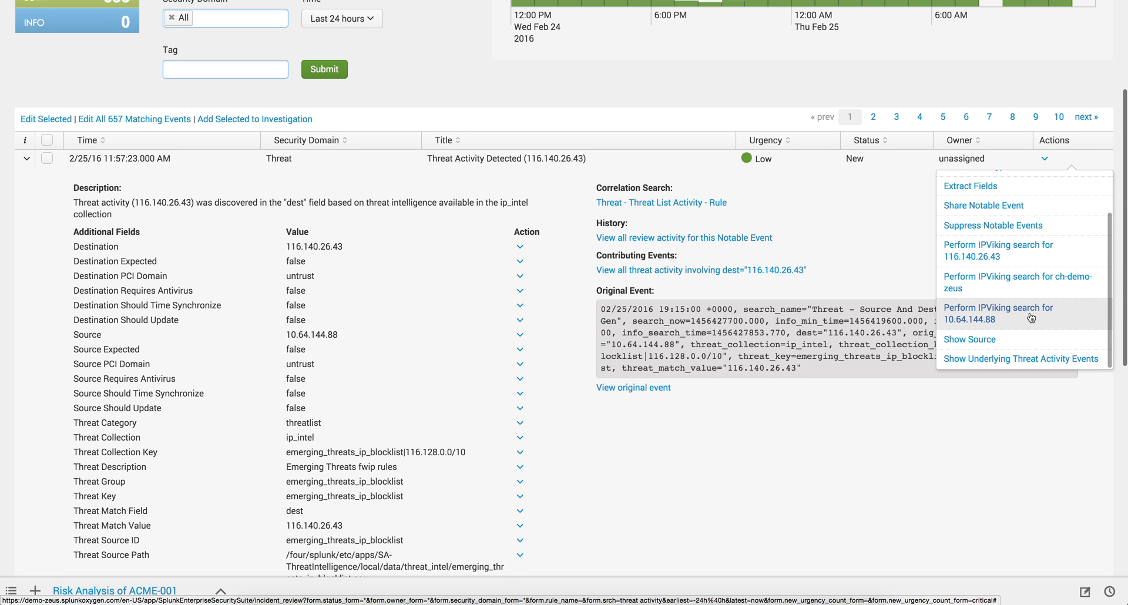
mouse_move(1021, 363)
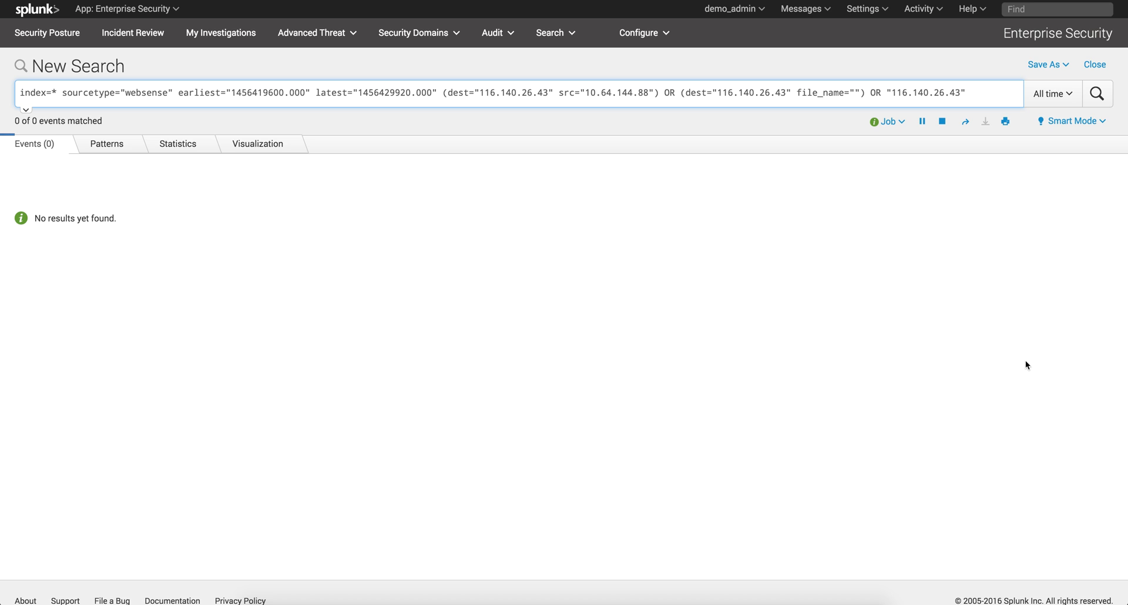
mouse_move(402, 232)
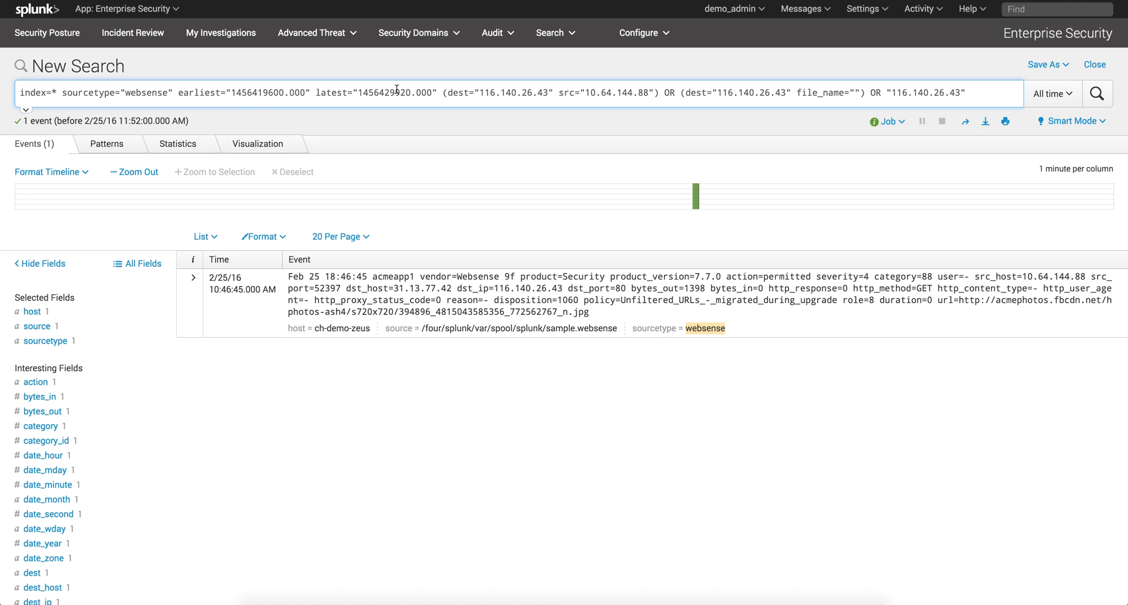
mouse_move(426, 89)
type("index=th")
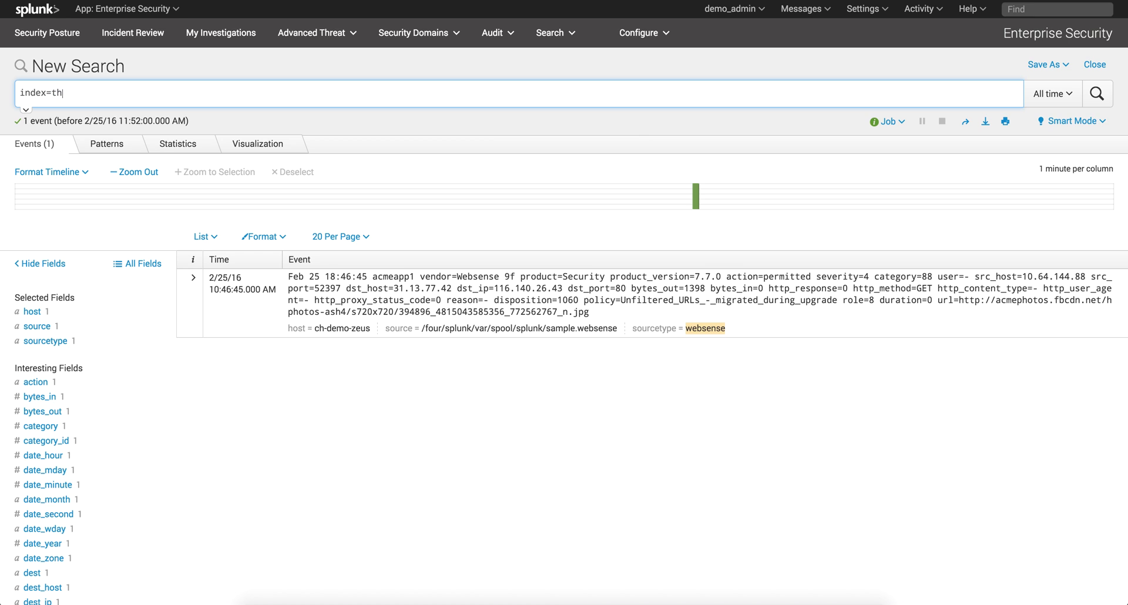
- Search index=threat_activity and expand the first returned event's fields
type("reat")
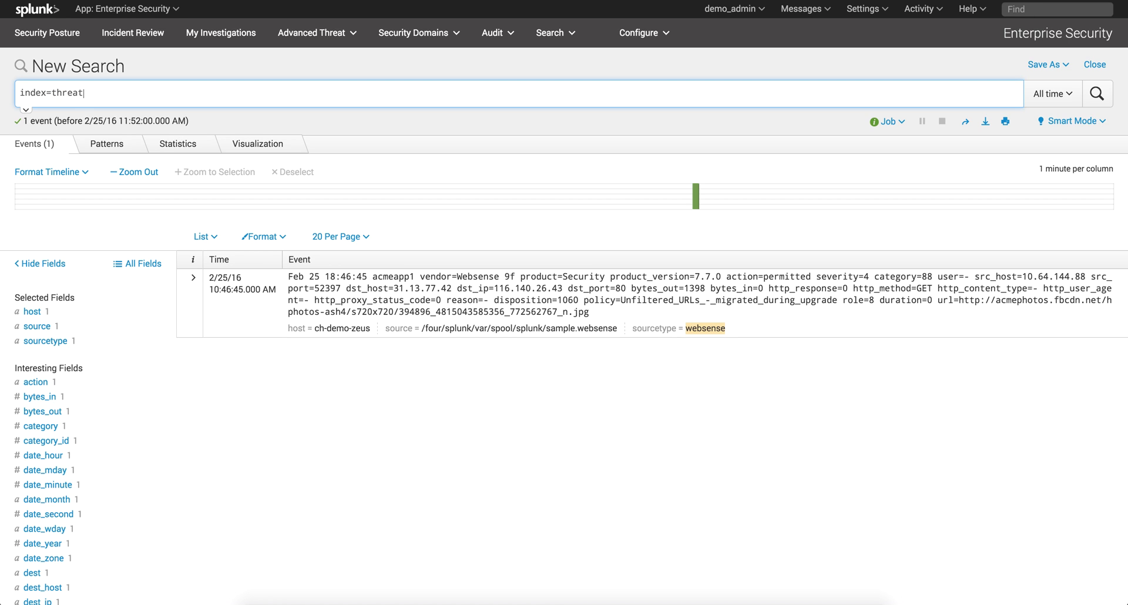
type("_activity")
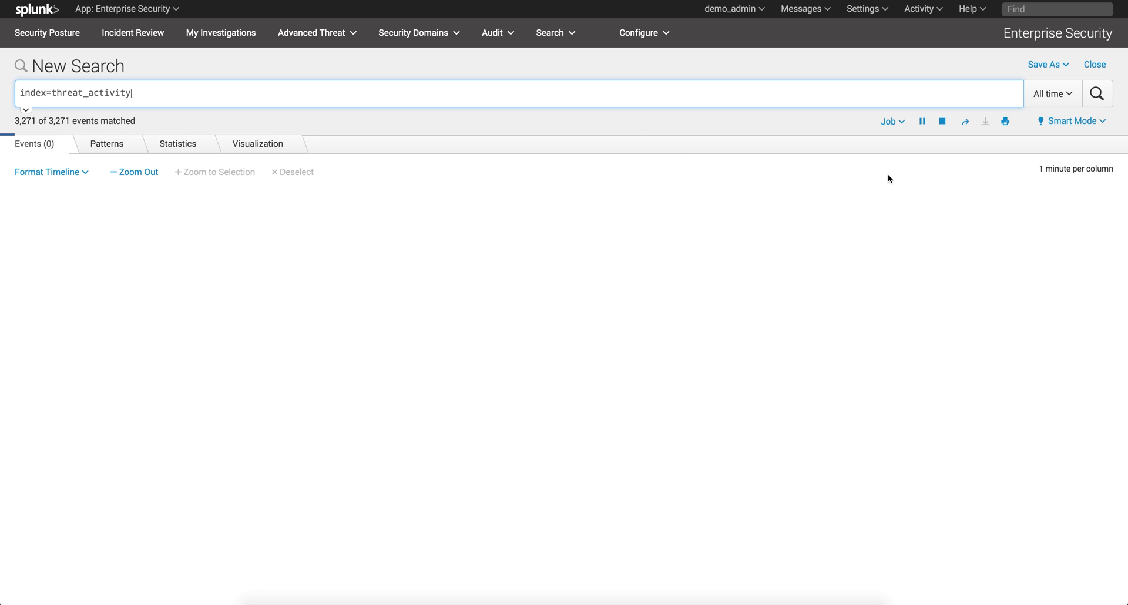
left_click(1097, 94)
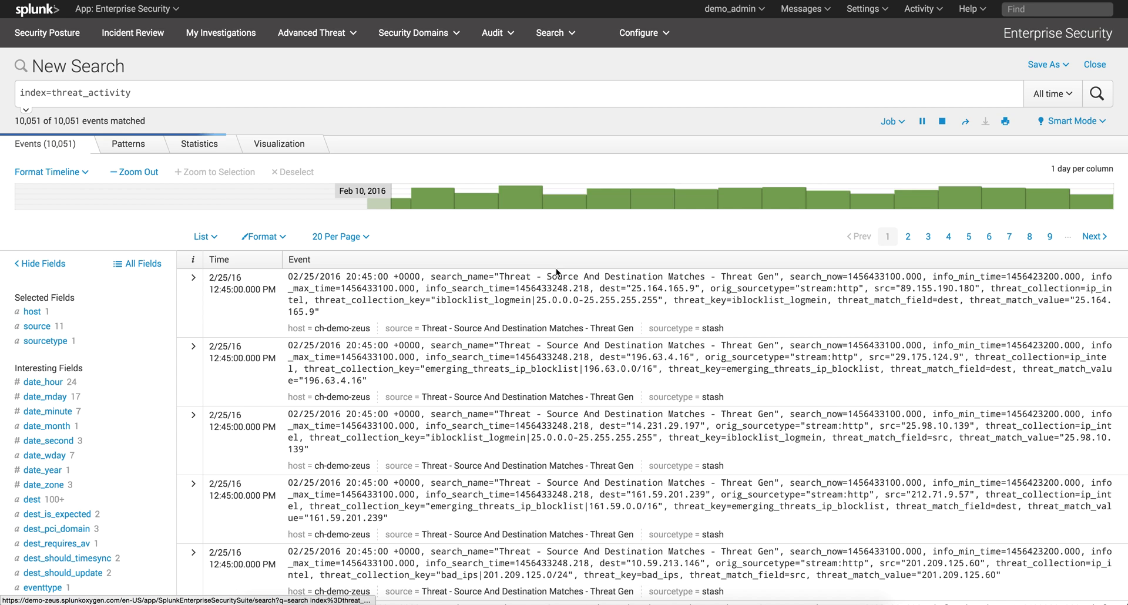
left_click(191, 277)
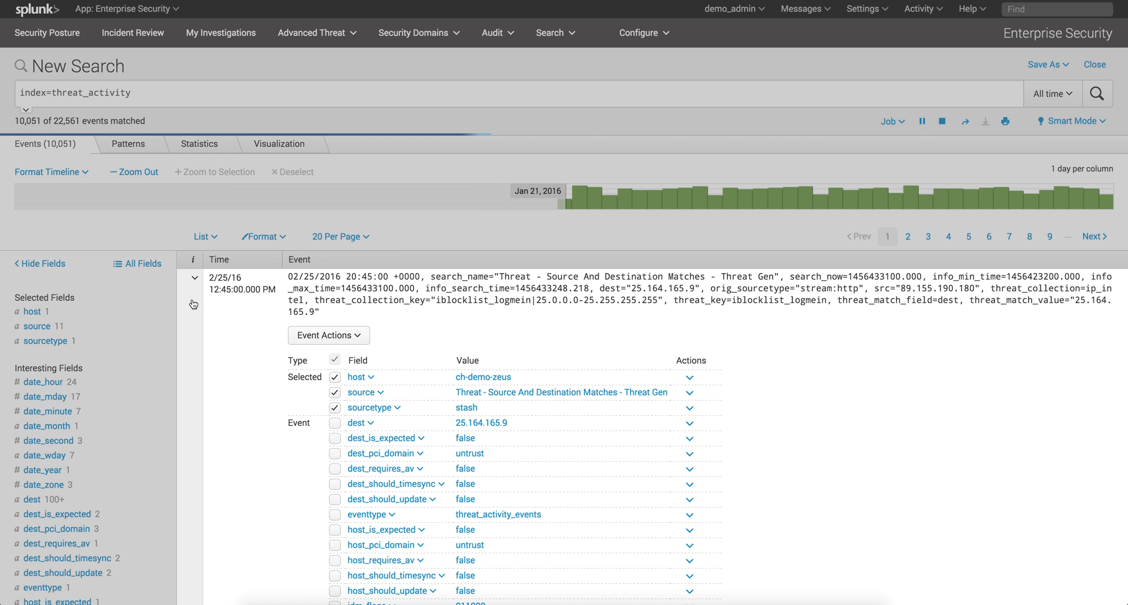
- From the 25.164.165.9 event's actions, show its underlying threat activity events
left_click(328, 335)
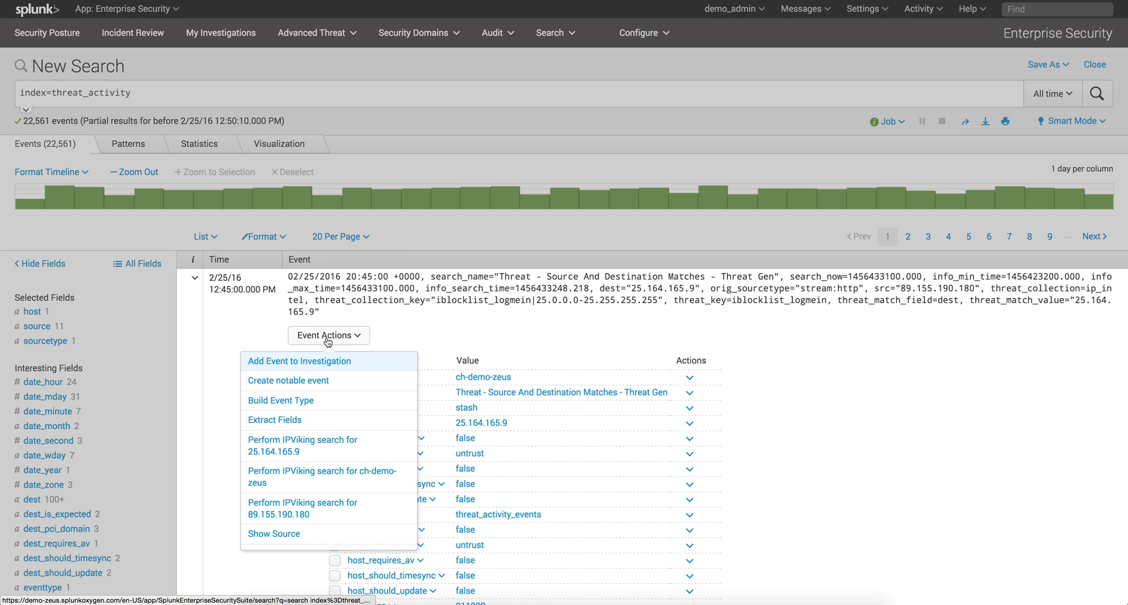
scroll("down", 3)
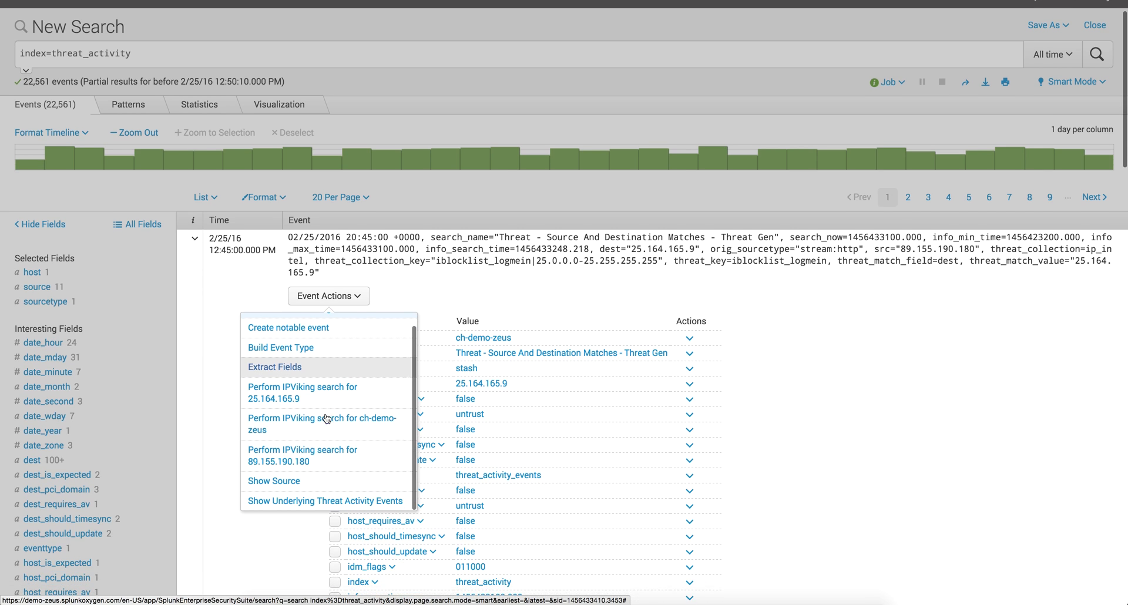
left_click(324, 500)
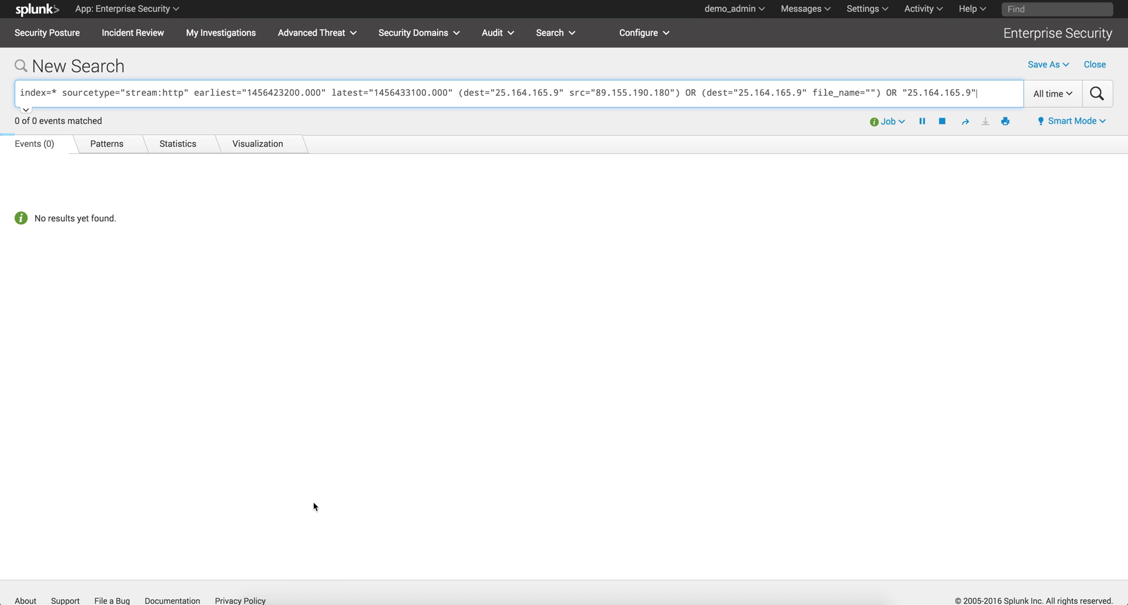
mouse_move(148, 146)
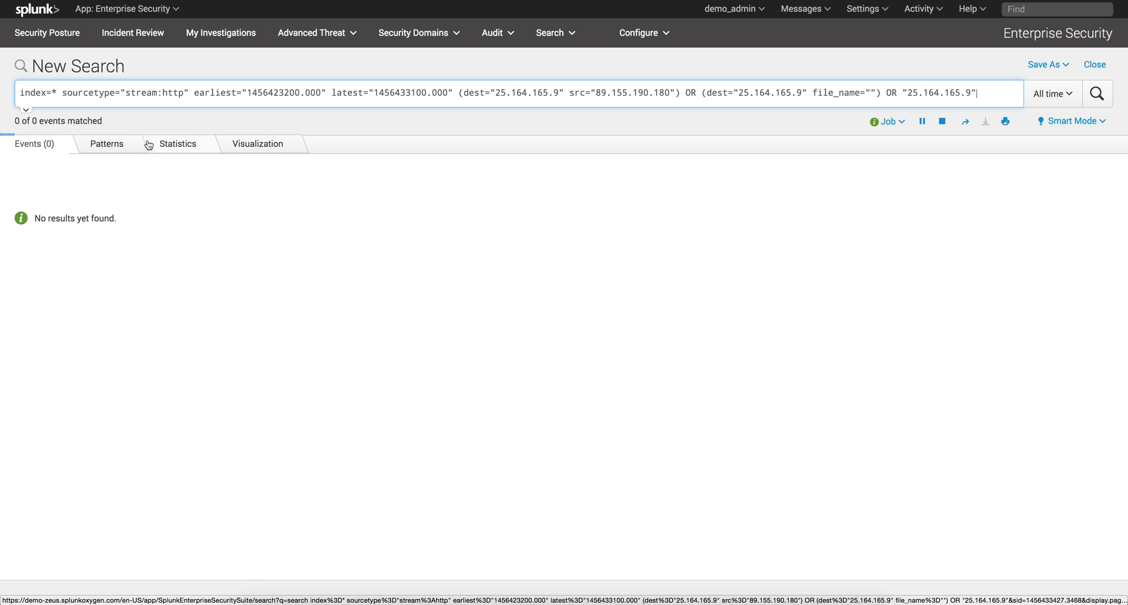
- Run the drilldown stream:http search to return the HTTP POST event from 89.155.190.180 to 25.164.165.9
left_click(1096, 93)
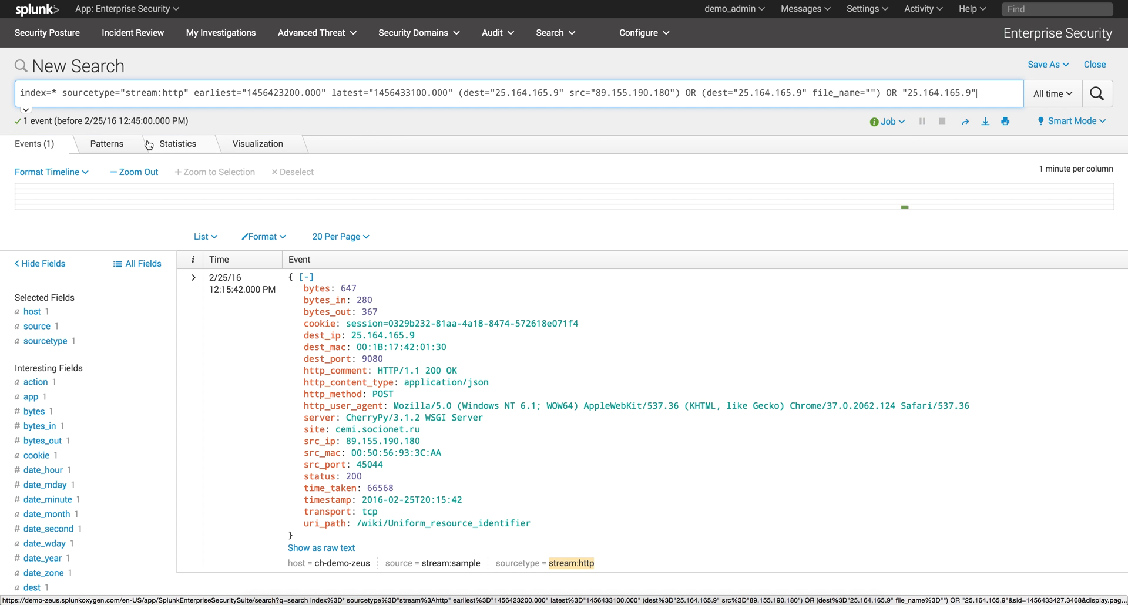